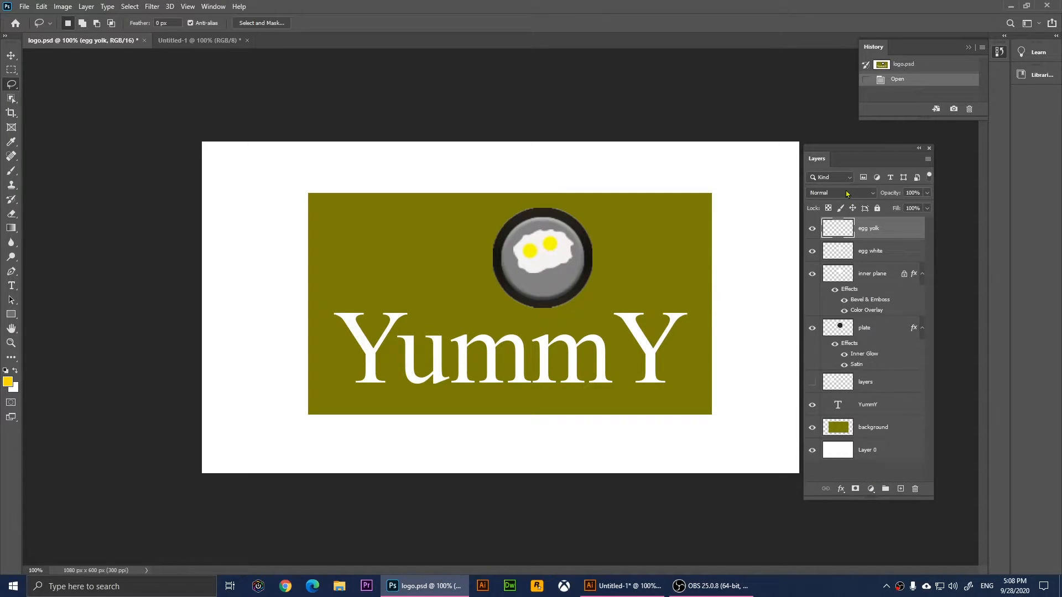
pyautogui.moveTo(3, 457)
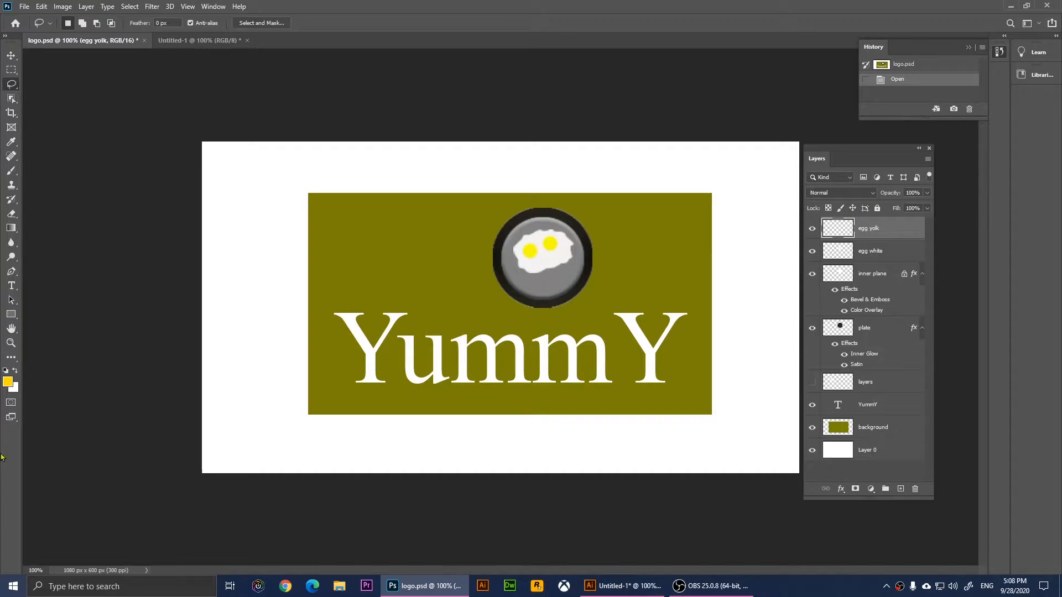
# Look over the workspace panels before selecting the YummY logo layers in logo.psd.
pyautogui.click(213, 7)
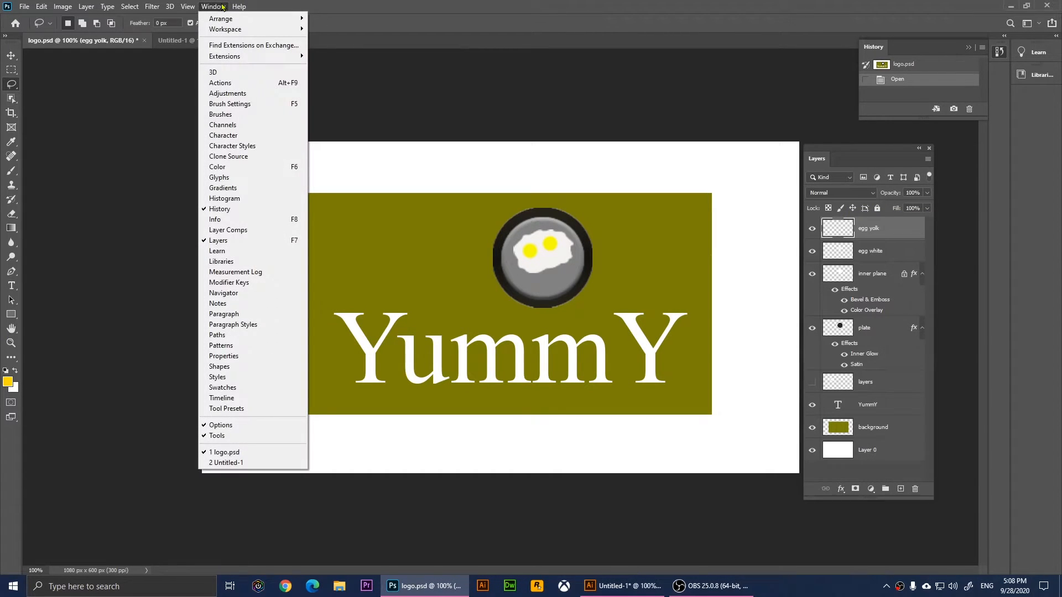
pyautogui.moveTo(217, 240)
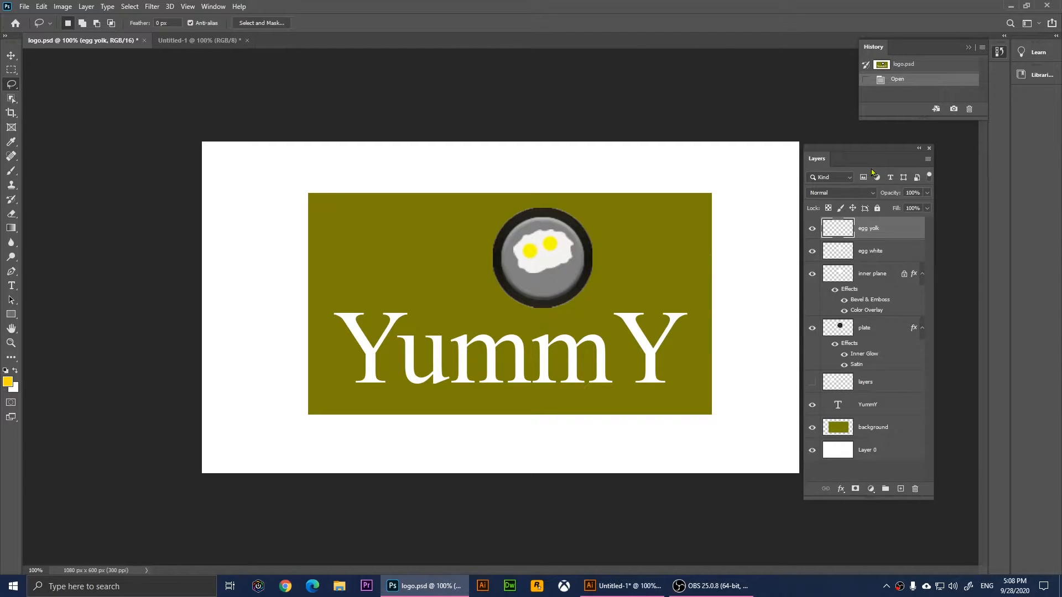
pyautogui.moveTo(864, 57)
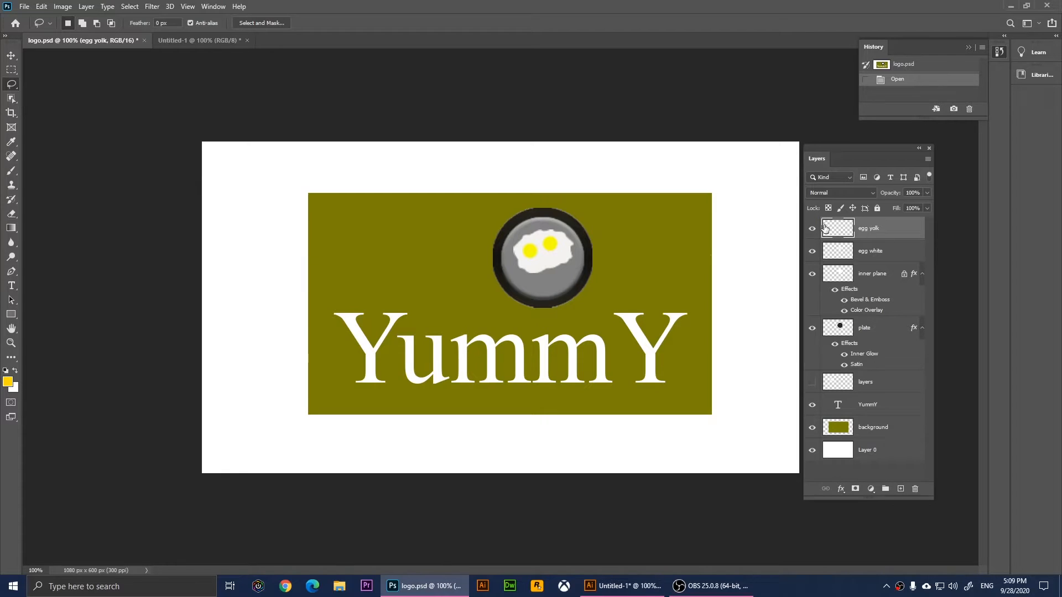
pyautogui.moveTo(838, 228)
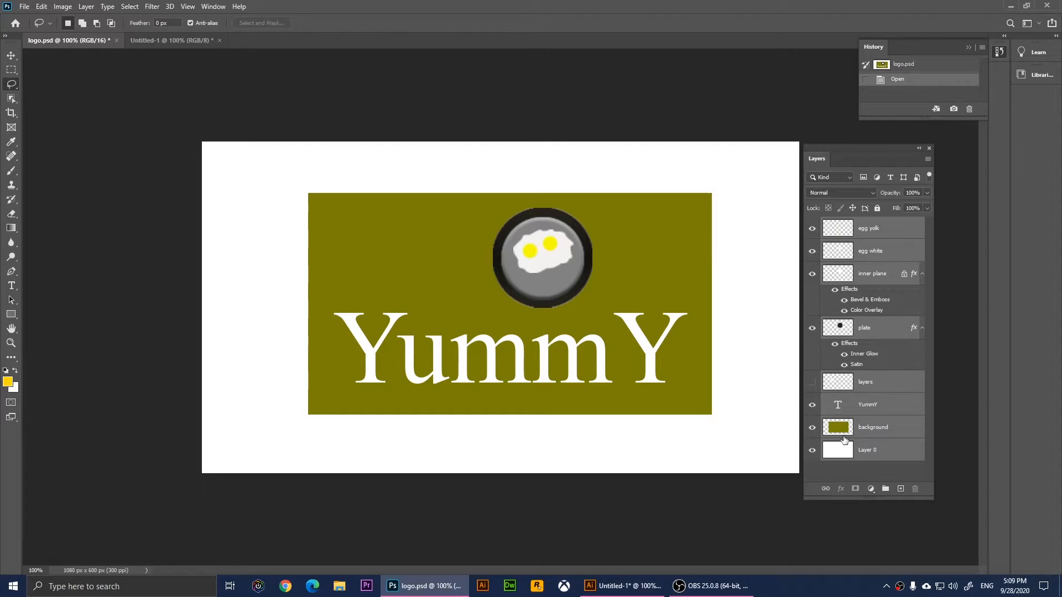
pyautogui.moveTo(869, 398)
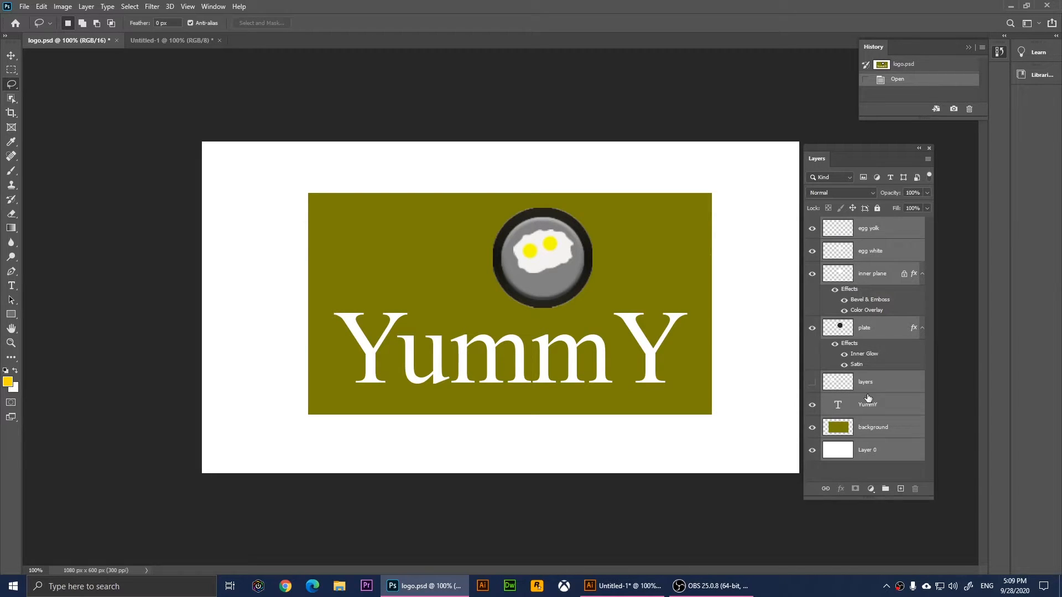
pyautogui.moveTo(874, 238)
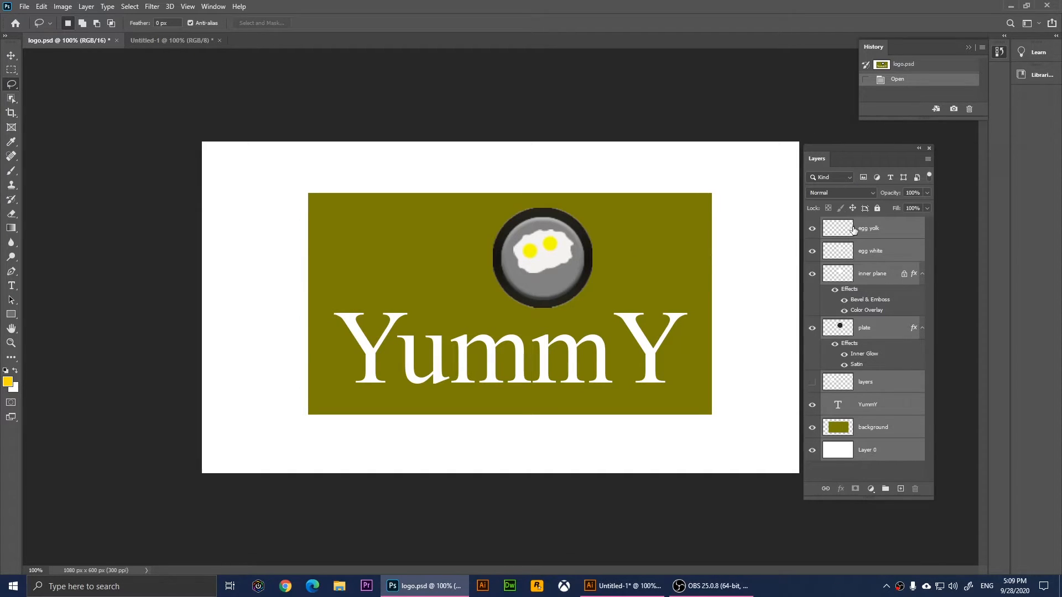
pyautogui.moveTo(866, 231)
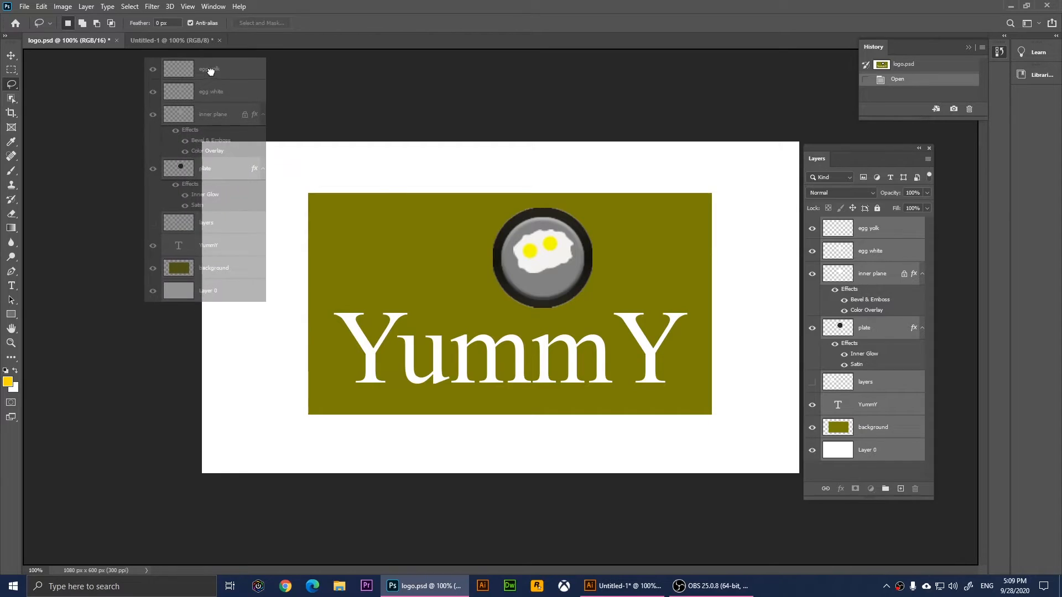
# Carry the selected logo layers into Untitled-1 and accept the bit-depth mismatch warning.
pyautogui.click(171, 40)
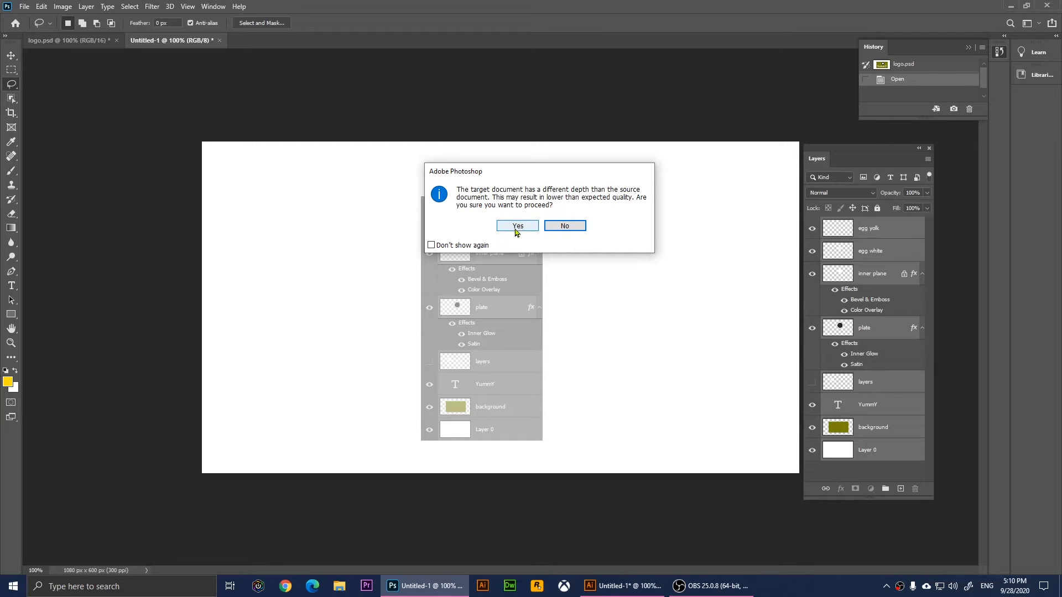
pyautogui.click(517, 225)
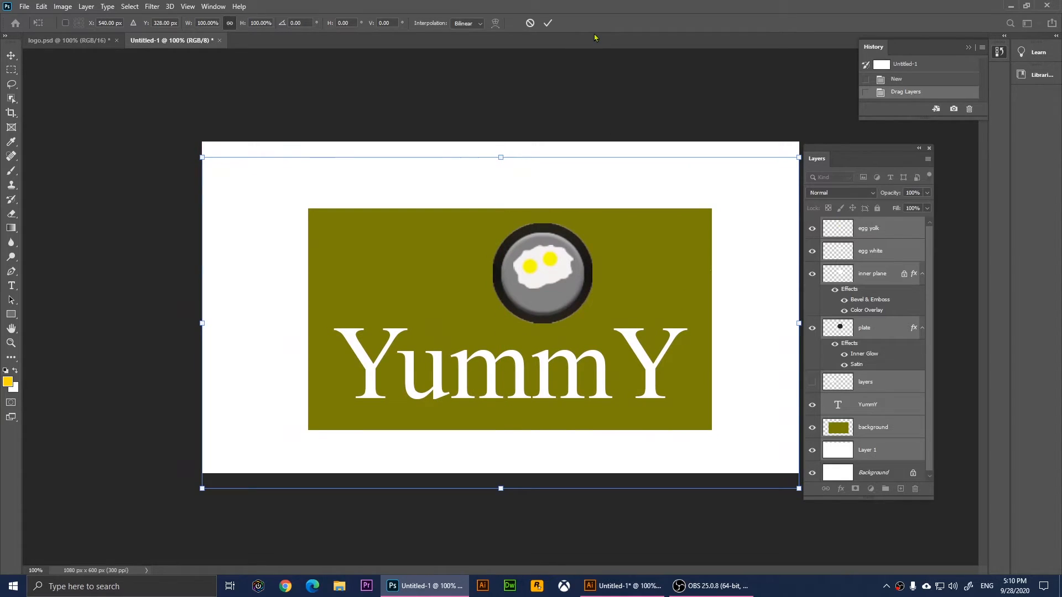
# Commit the Free Transform so the copied logo settles in Untitled-1.
pyautogui.click(547, 22)
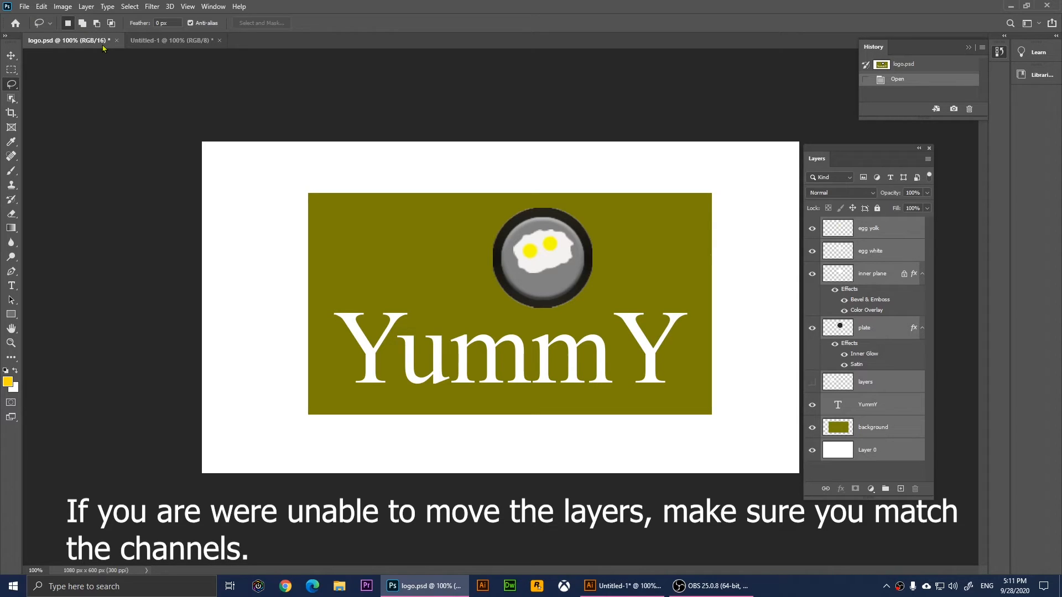
# Confirm logo.psd's image mode as 16 Bits/Channel.
pyautogui.click(62, 6)
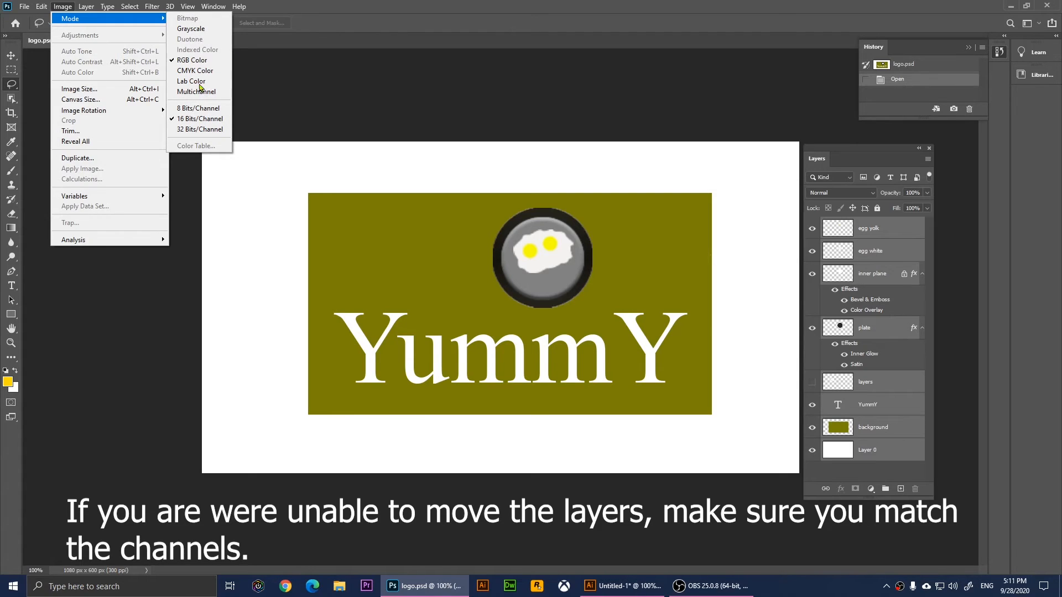
pyautogui.moveTo(199, 118)
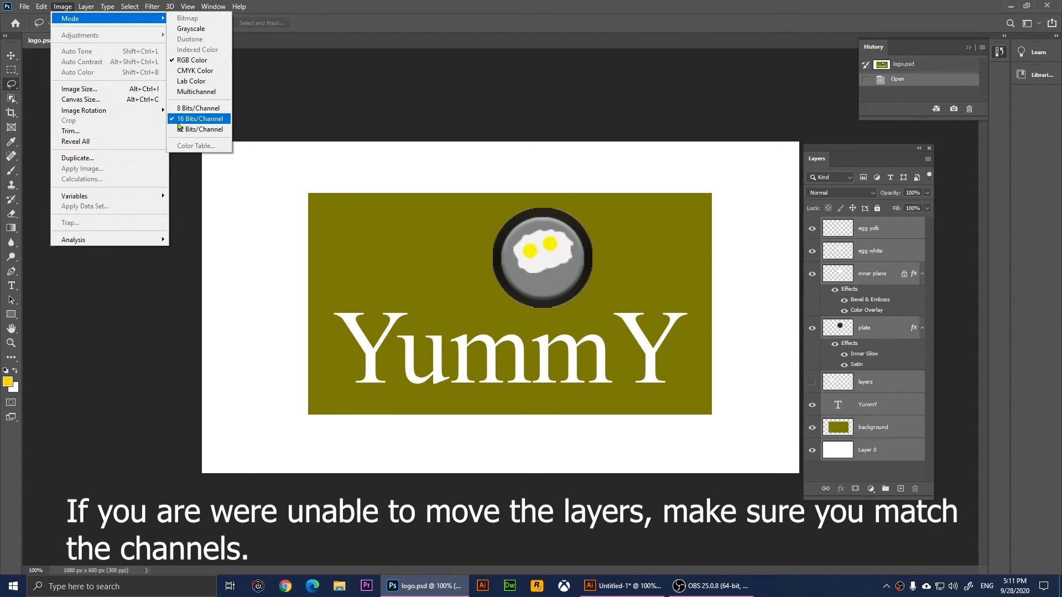
pyautogui.click(198, 118)
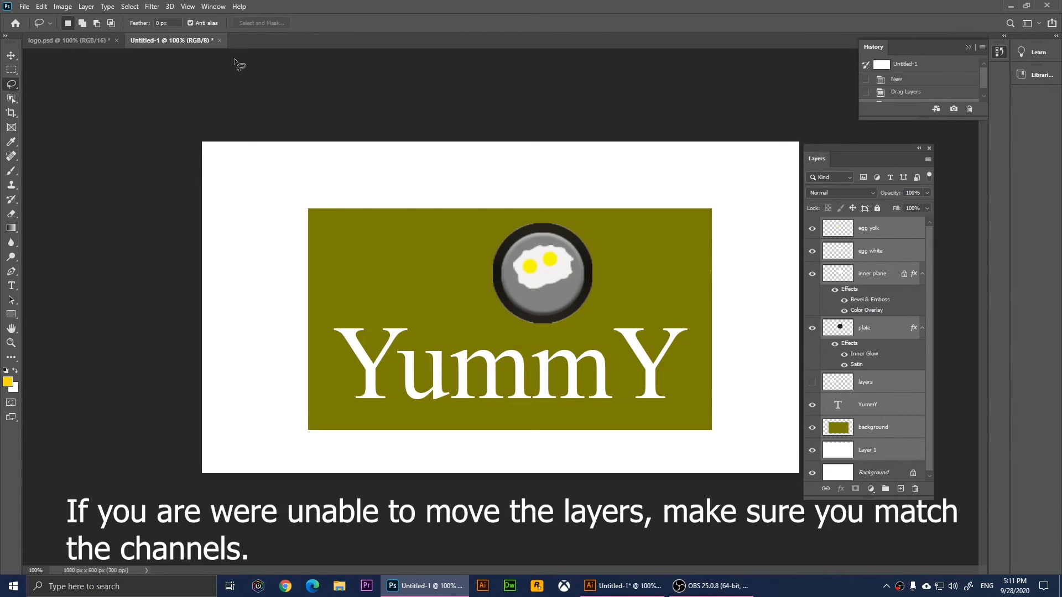
pyautogui.moveTo(276, 45)
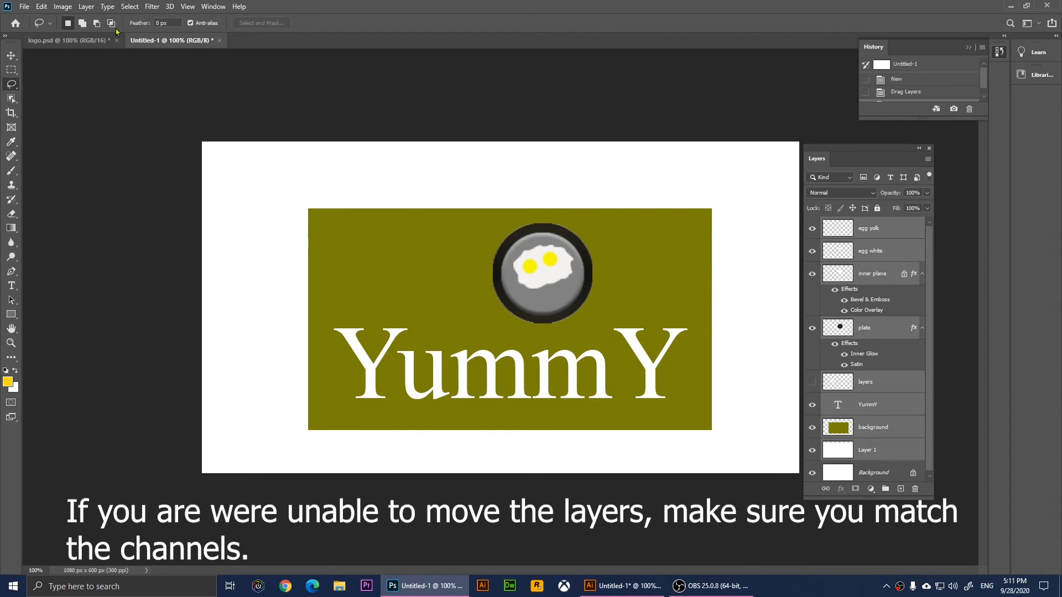
# Convert Untitled-1 to 16 Bits/Channel to match logo.psd.
pyautogui.click(62, 7)
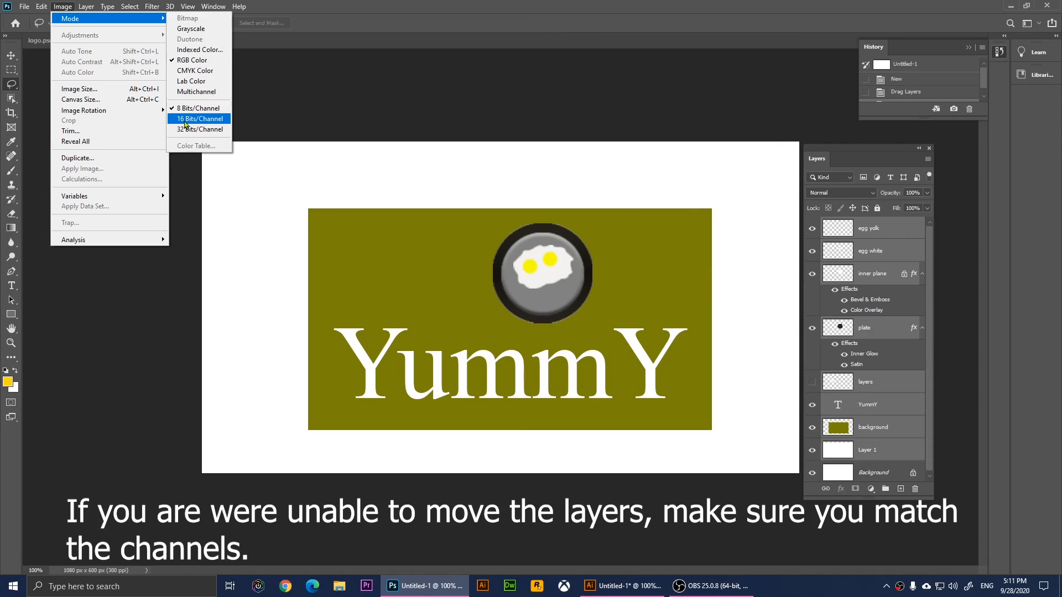
pyautogui.click(200, 119)
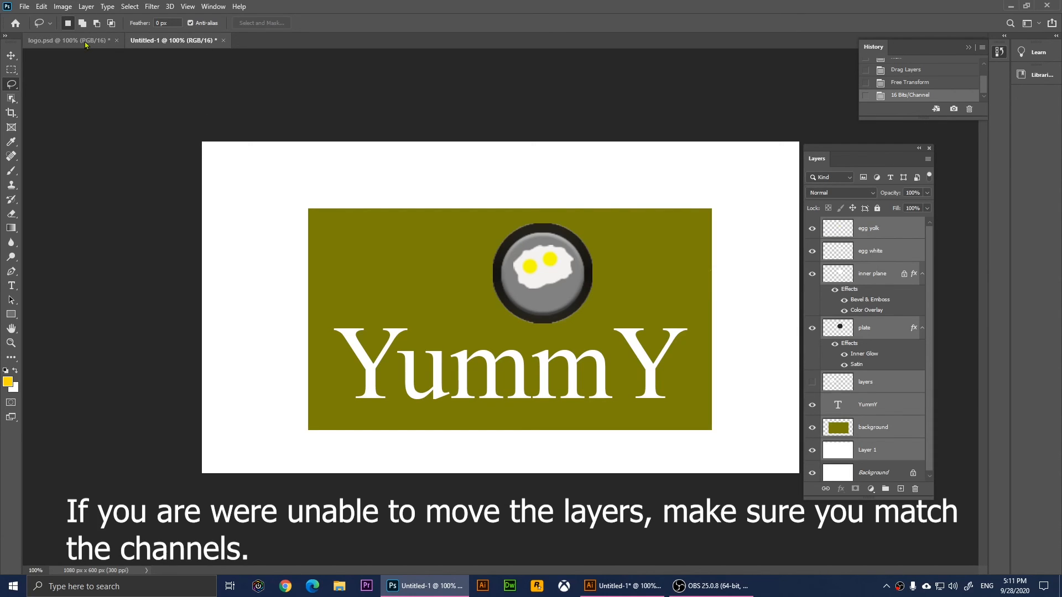